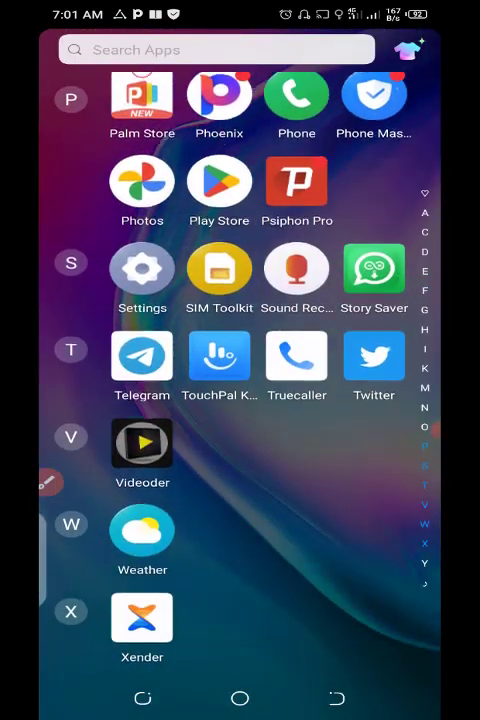
# Search Google Play Store for 'idm' download manager apps, then return to the store home
pyautogui.click(219, 182)
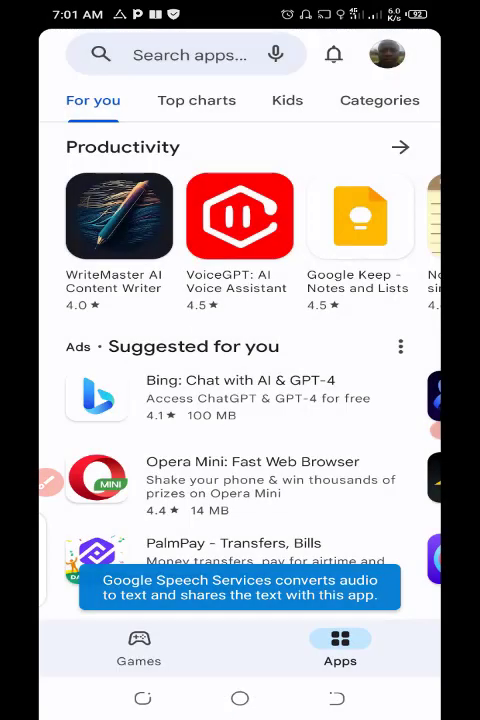
pyautogui.click(200, 55)
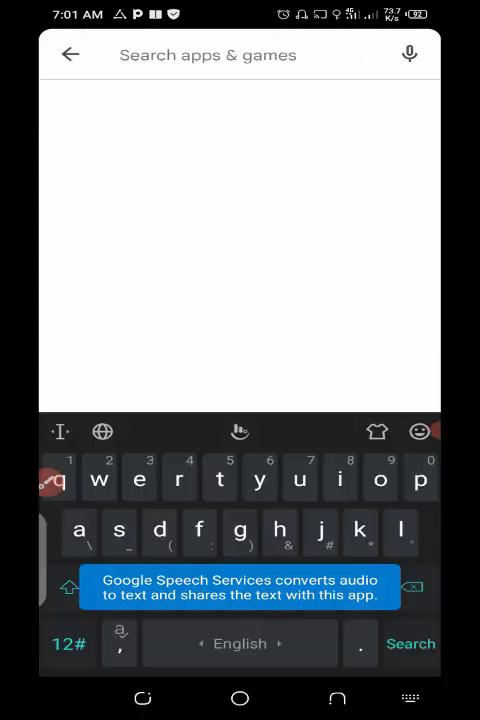
pyautogui.write('id')
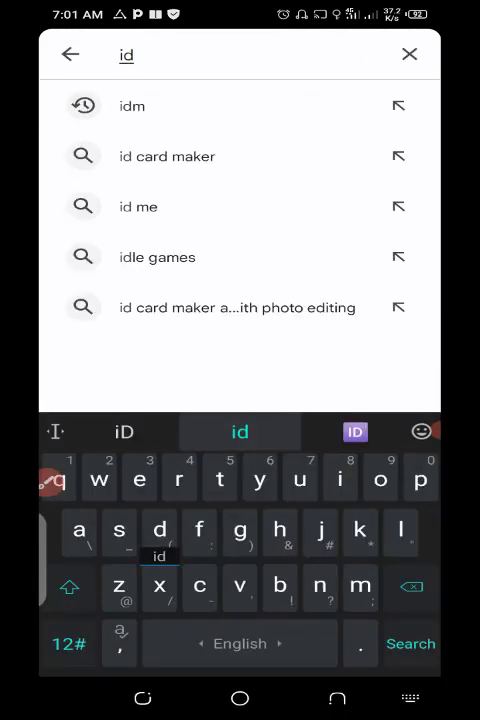
pyautogui.click(133, 106)
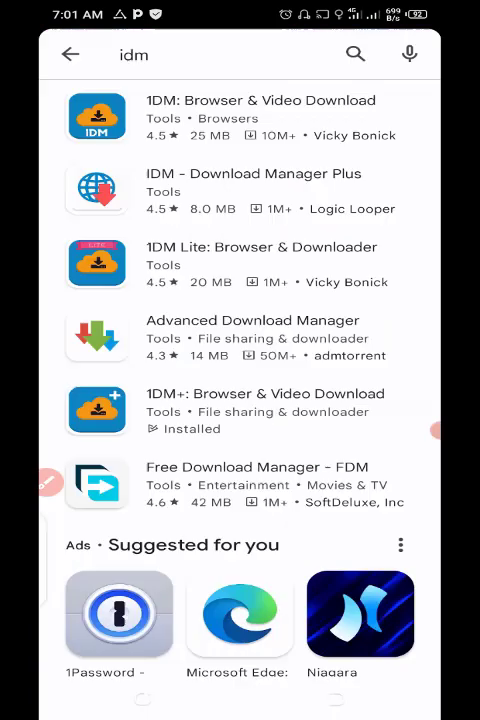
pyautogui.click(70, 54)
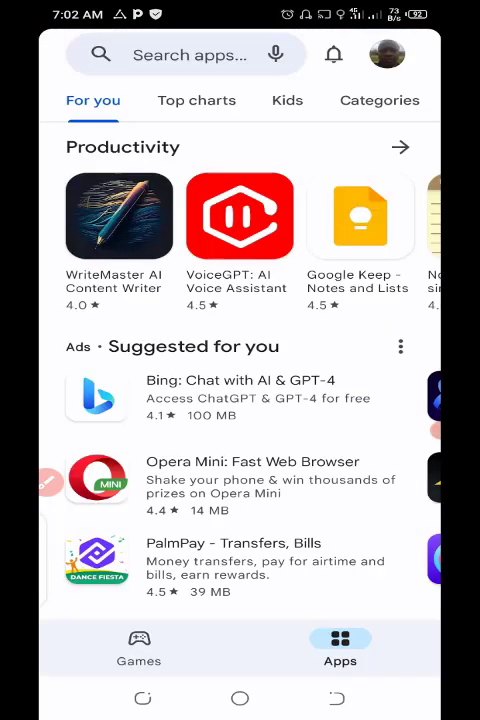
# Begin a Play Store search for 'psiphon', then exit to the app drawer
pyautogui.write('psip')
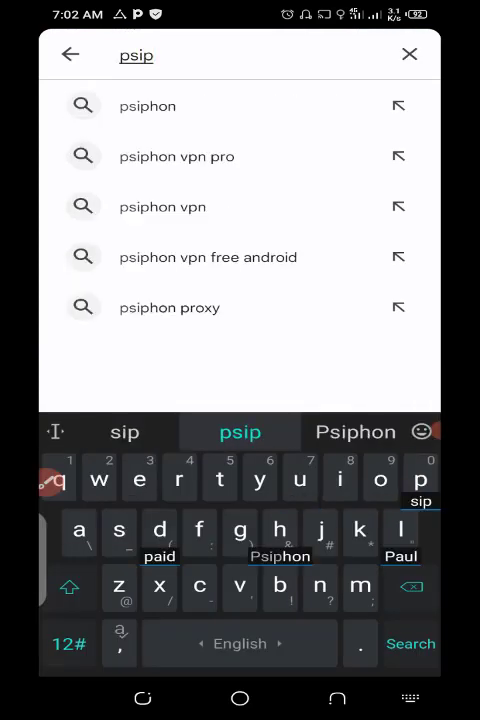
pyautogui.click(148, 106)
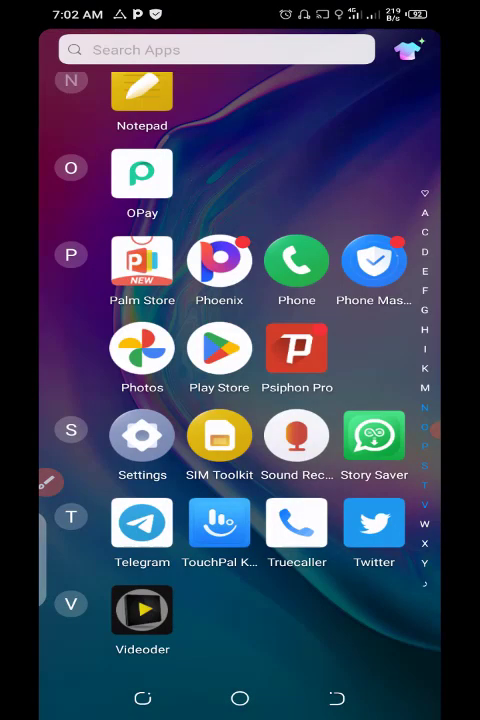
# Open IDM+ and its built-in browser, typing 'pro' into the address bar
pyautogui.scroll(-3)
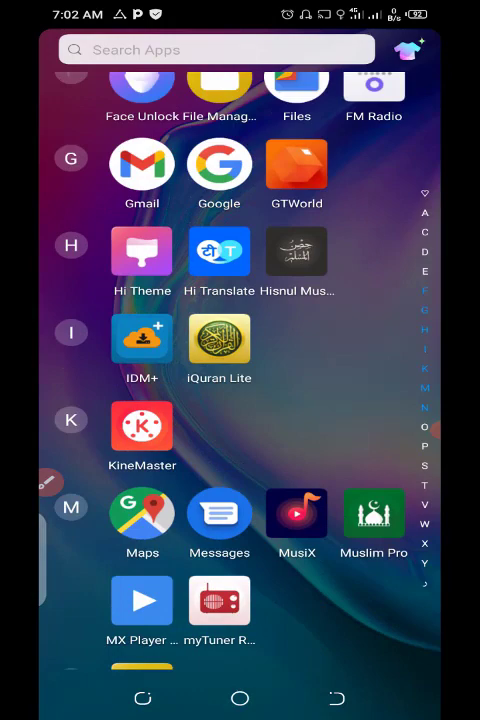
pyautogui.scroll(-3)
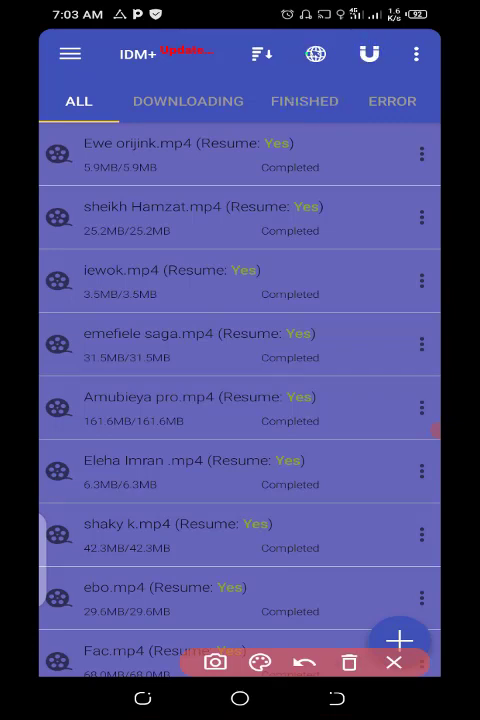
pyautogui.click(316, 54)
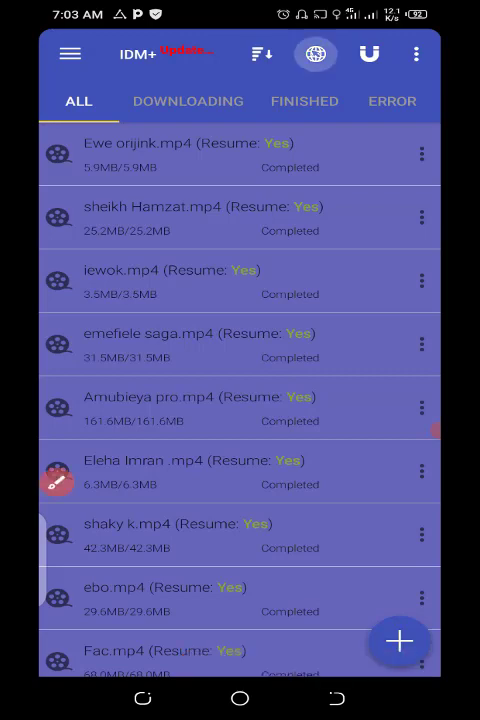
pyautogui.click(315, 54)
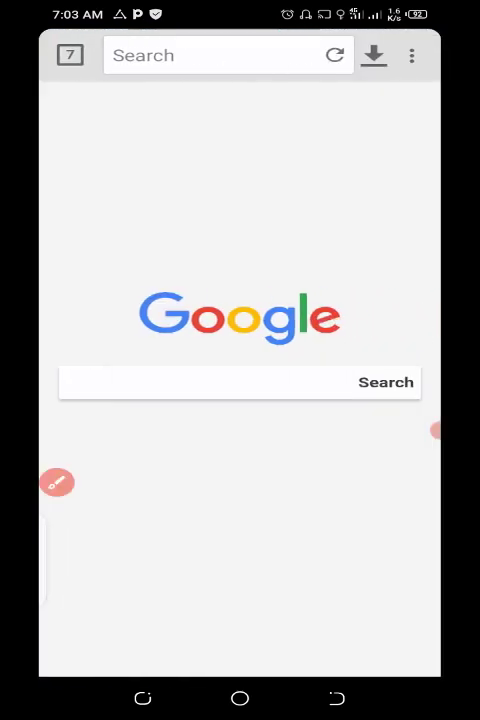
pyautogui.write('p')
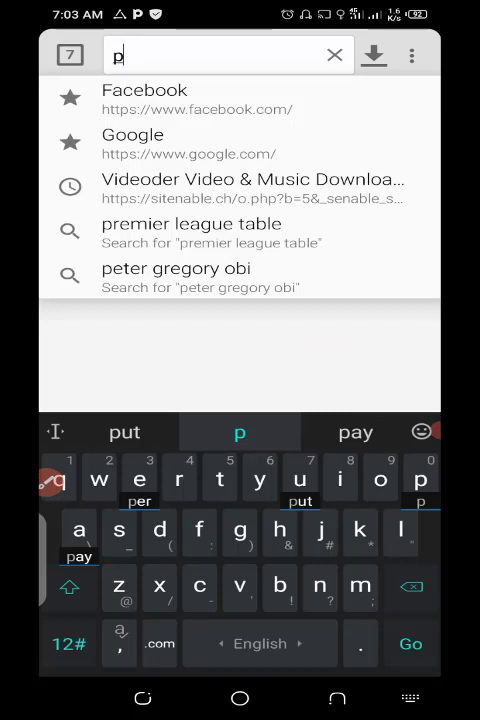
pyautogui.write('ro')
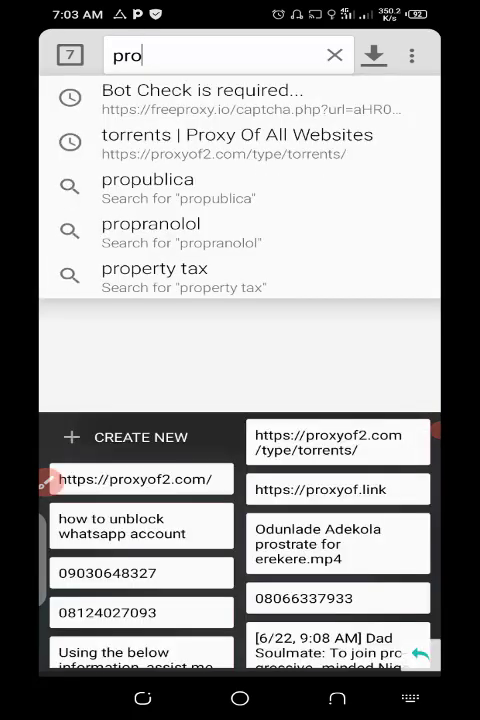
# Load the ExtraTorrent mirror site using the saved proxy link from the clipboard
pyautogui.click(240, 142)
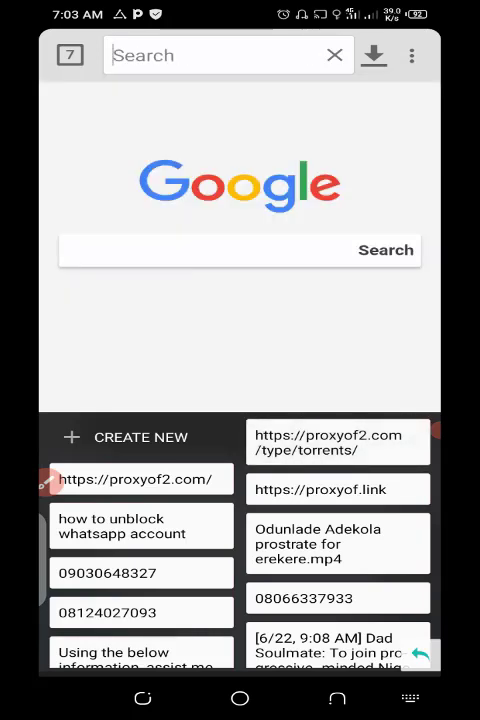
pyautogui.click(338, 442)
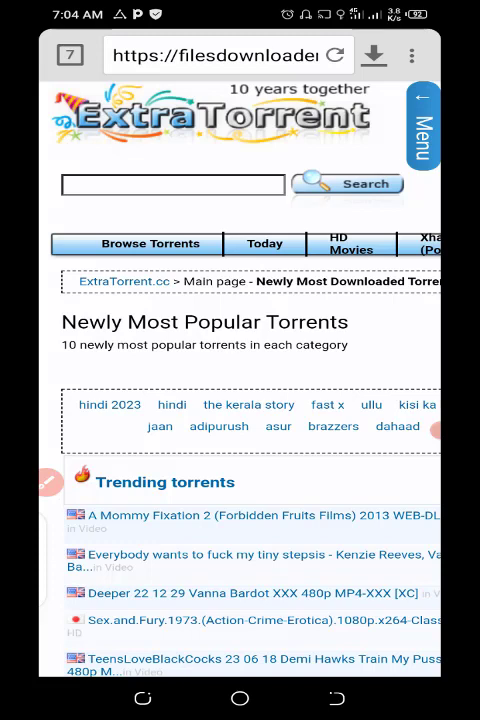
# Search ExtraTorrent for 'Videoder' and switch out to the app drawer
pyautogui.click(172, 184)
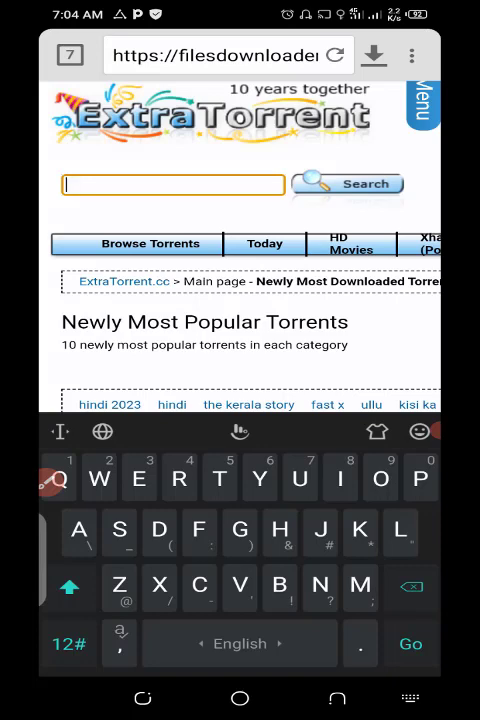
pyautogui.write('V')
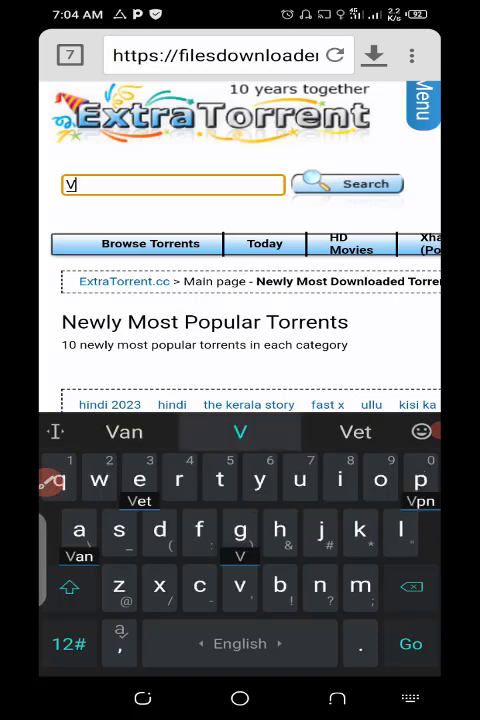
pyautogui.write('ideoder')
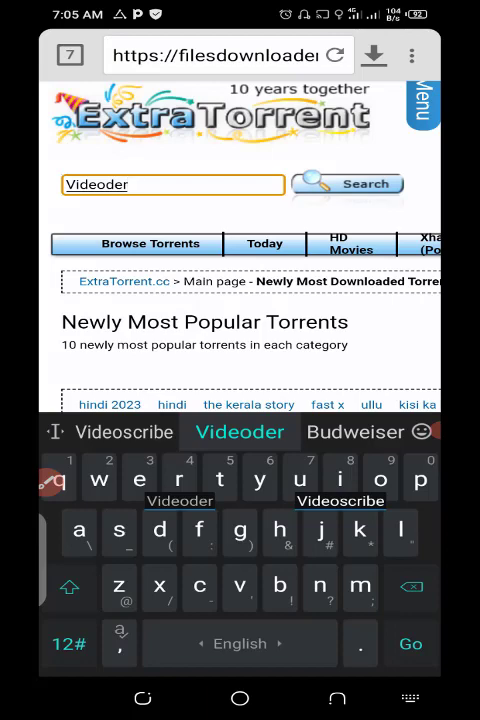
pyautogui.click(348, 184)
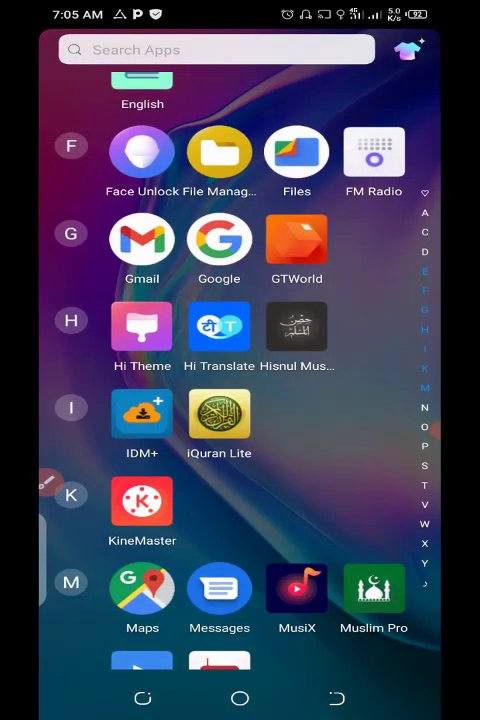
# Reopen IDM+ on the Videoder results and scroll through the 31 torrents listed
pyautogui.scroll(-3)
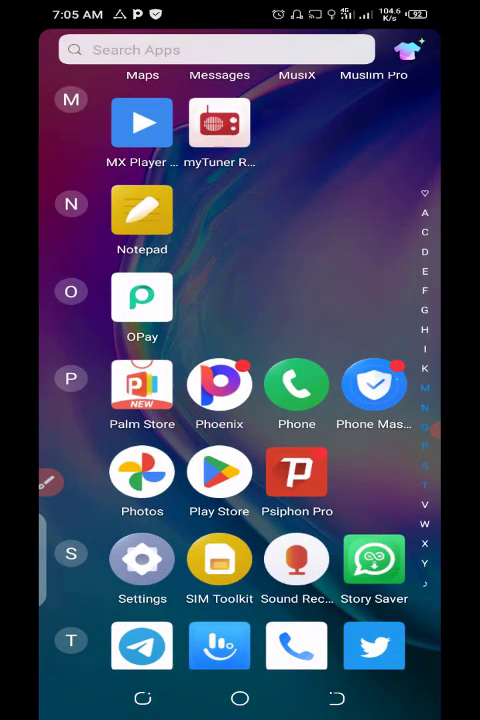
pyautogui.click(296, 471)
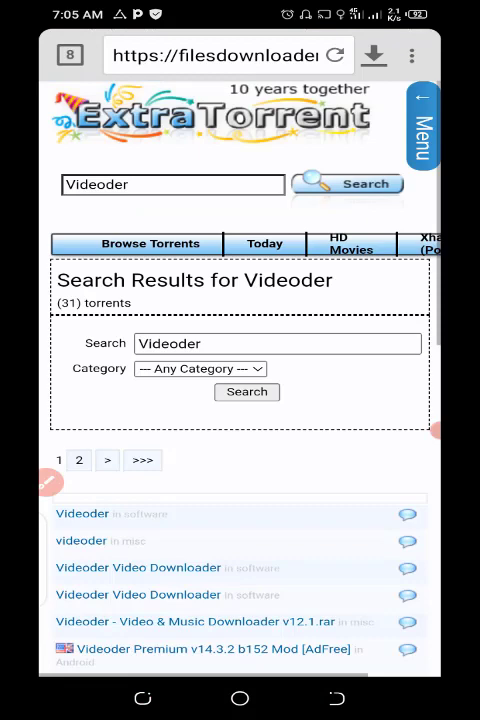
pyautogui.scroll(-3)
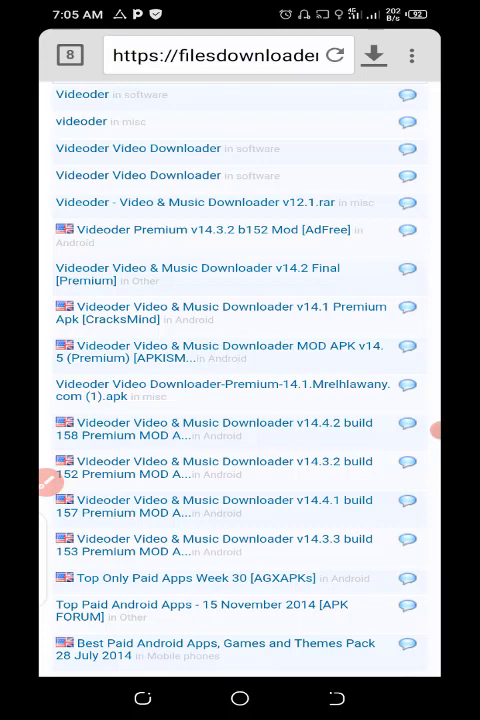
pyautogui.scroll(-3)
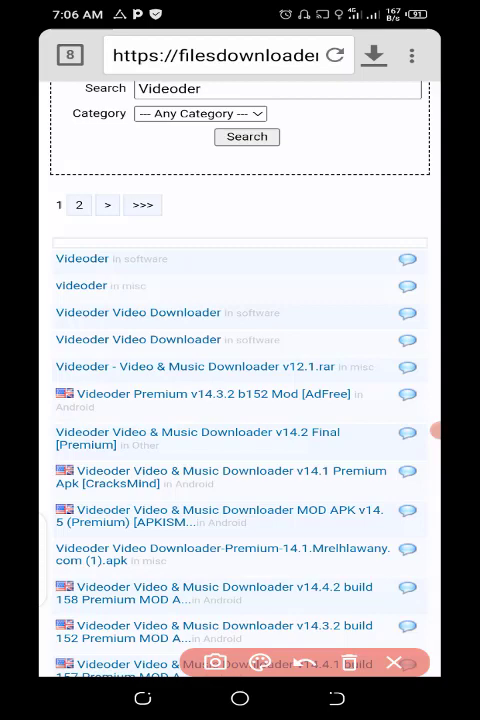
pyautogui.scroll(-3)
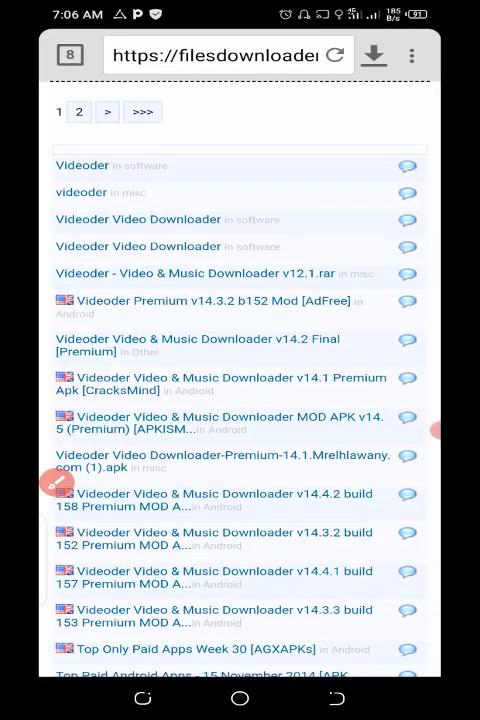
pyautogui.scroll(-3)
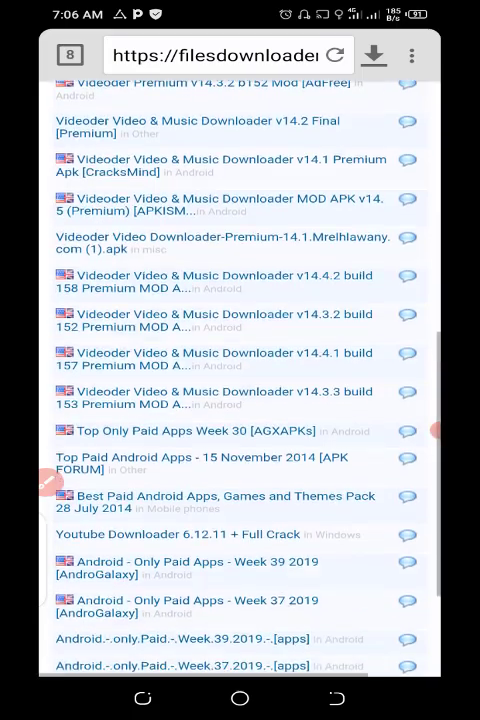
pyautogui.scroll(-3)
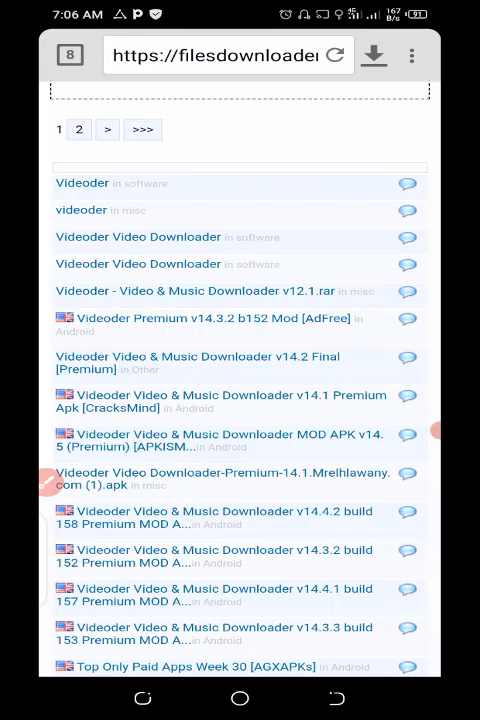
# Scroll through the Videoder v14.4.1 build 157 torrent details and related torrents
pyautogui.scroll(-3)
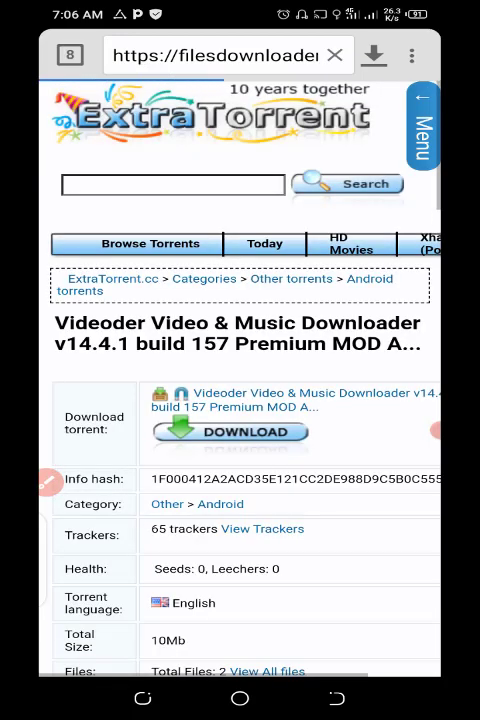
pyautogui.scroll(-3)
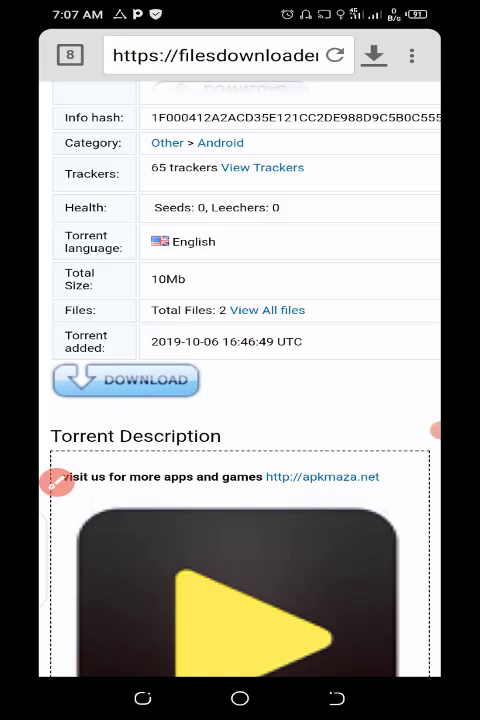
pyautogui.scroll(-3)
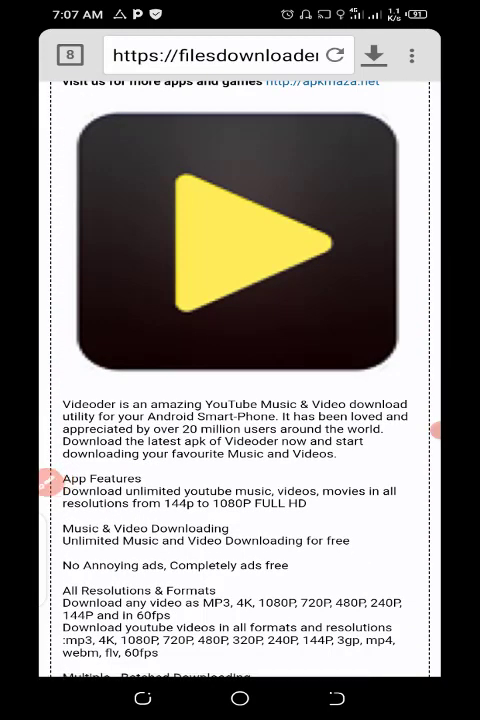
pyautogui.scroll(-3)
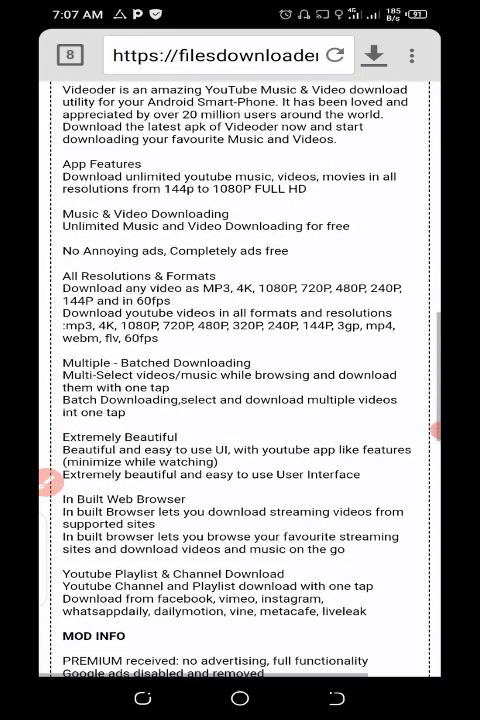
pyautogui.scroll(-3)
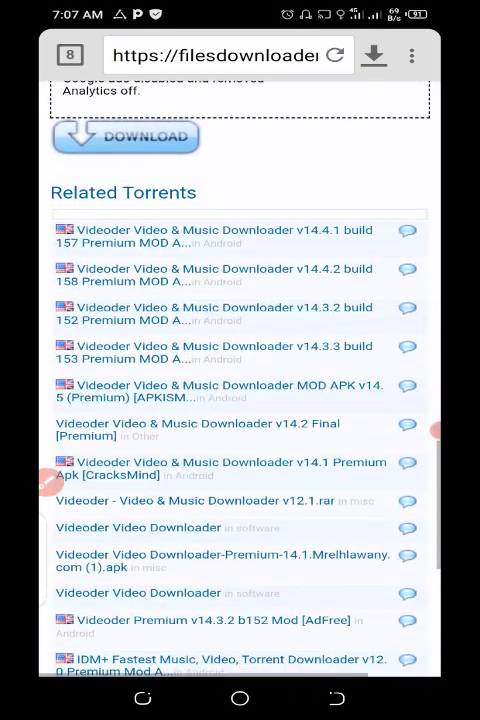
pyautogui.scroll(-3)
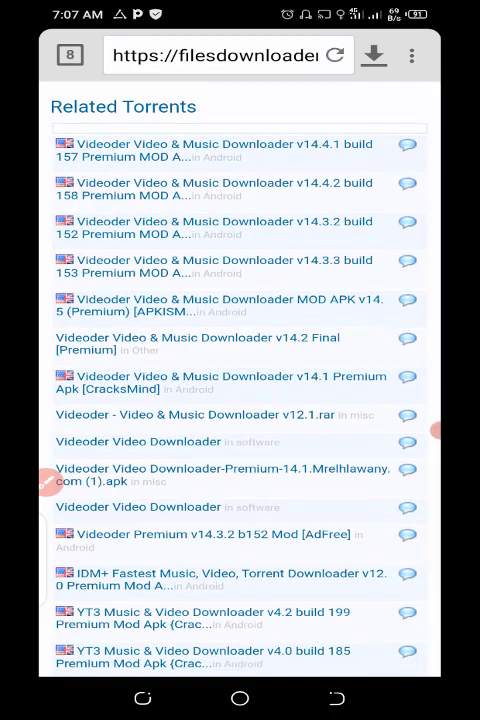
pyautogui.scroll(-3)
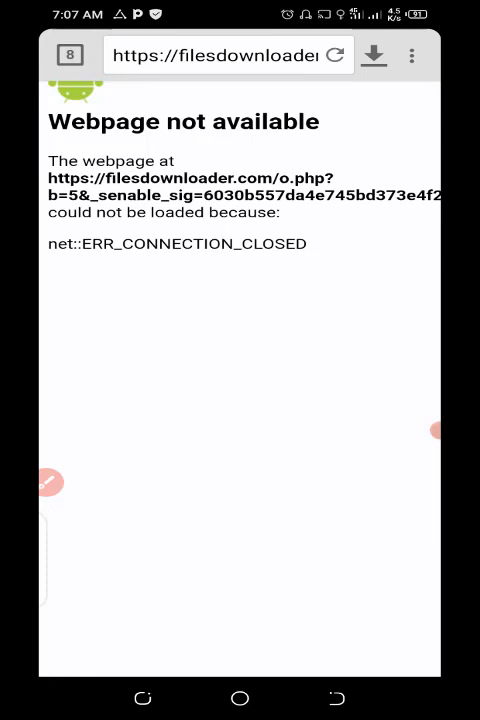
# Reload the Videoder MOD APK v14.5 Premium page and read its description and install notes
pyautogui.click(220, 55)
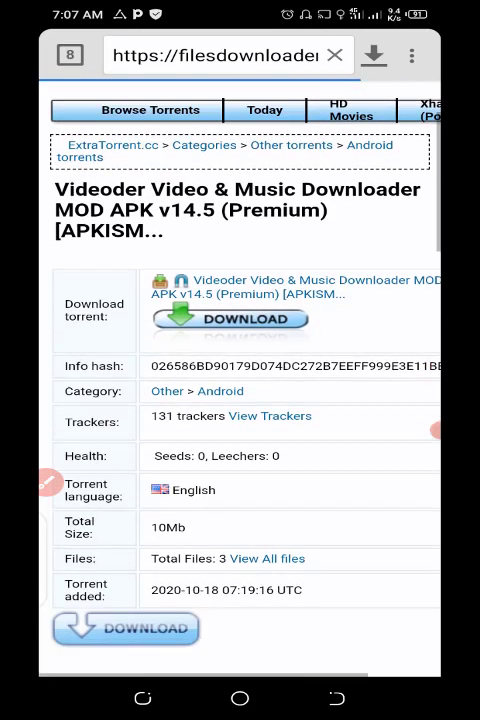
pyautogui.scroll(-3)
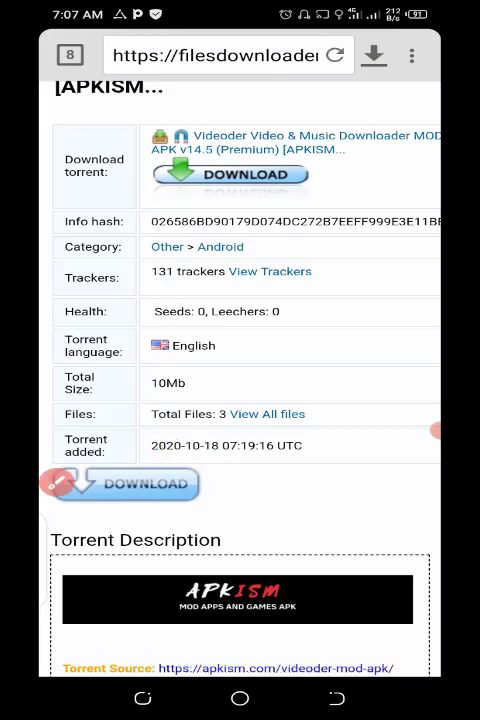
pyautogui.scroll(-3)
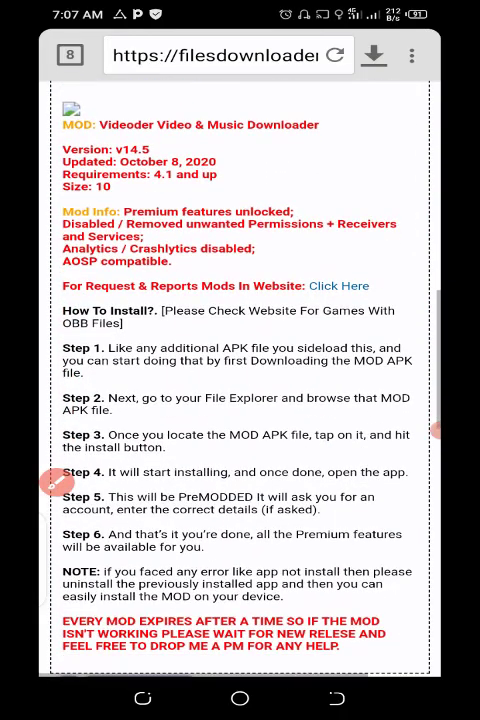
pyautogui.scroll(-3)
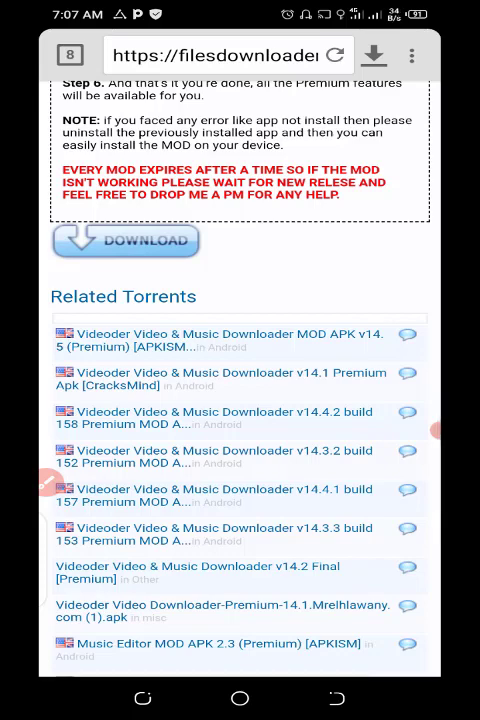
pyautogui.scroll(-3)
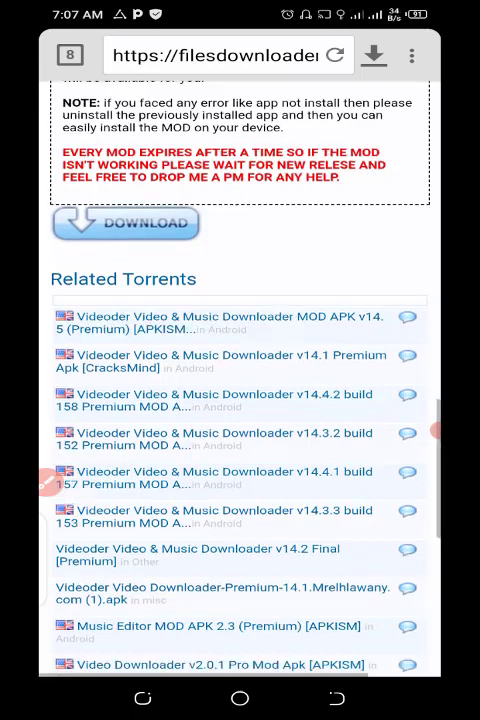
pyautogui.scroll(-3)
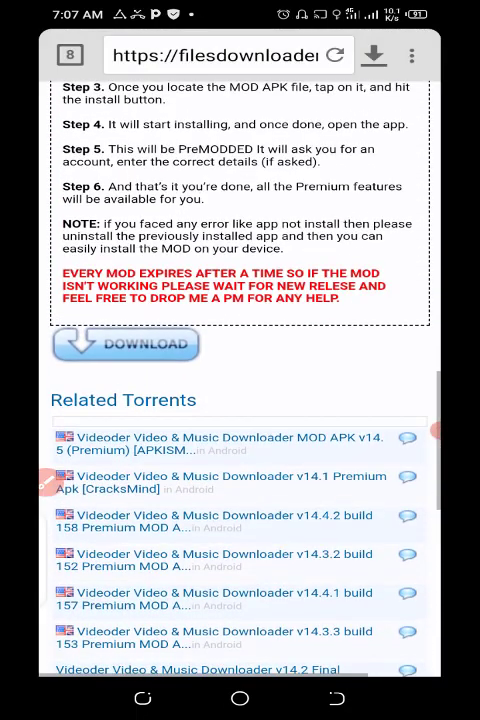
pyautogui.scroll(3)
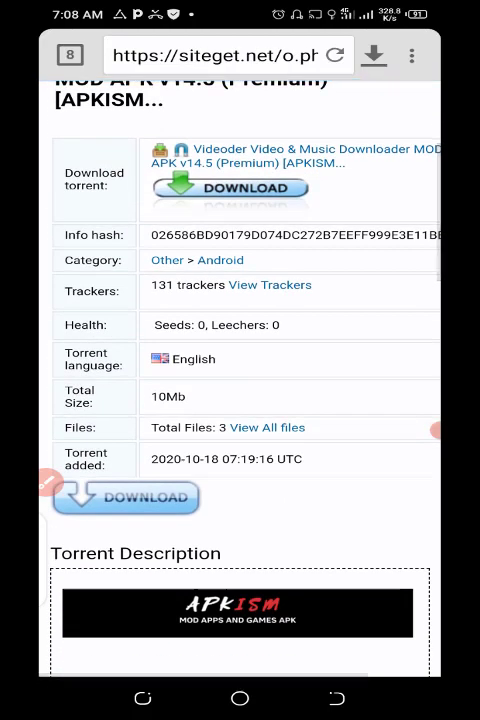
# Follow the v14.5 DOWNLOAD link through the proxy page to the .torrent file offer
pyautogui.scroll(-3)
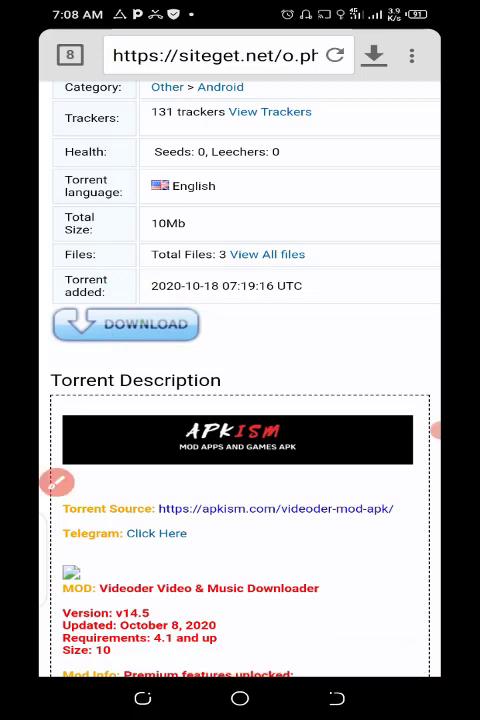
pyautogui.click(334, 55)
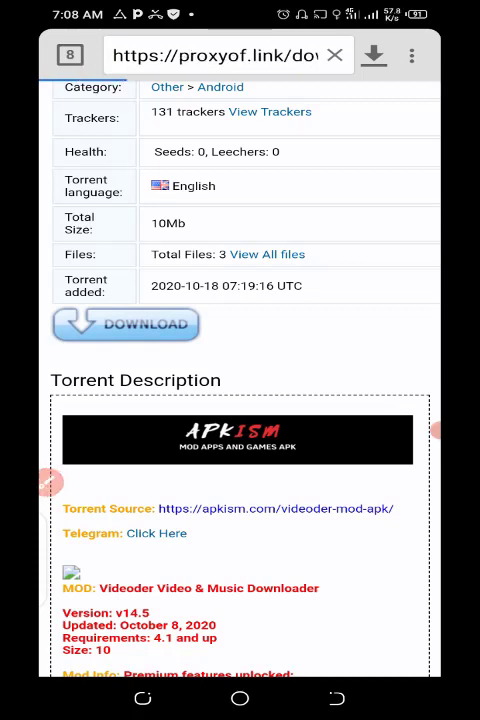
pyautogui.click(125, 324)
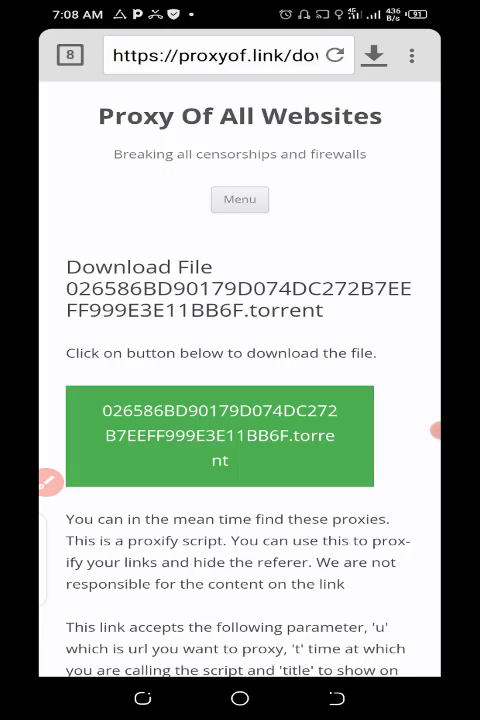
pyautogui.click(219, 436)
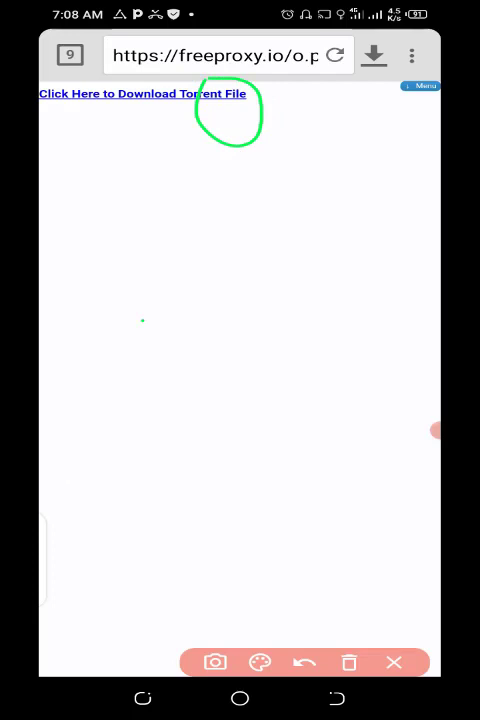
# Download the v14.5 torrent file and start saving its three files (9.7 MB)
pyautogui.click(142, 93)
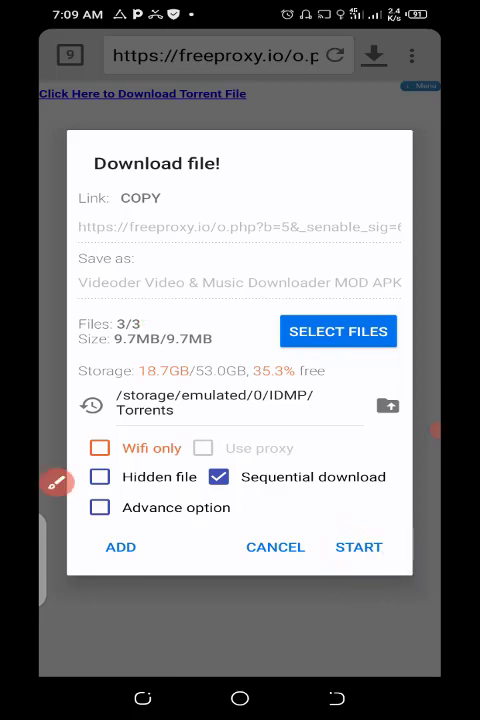
pyautogui.click(358, 547)
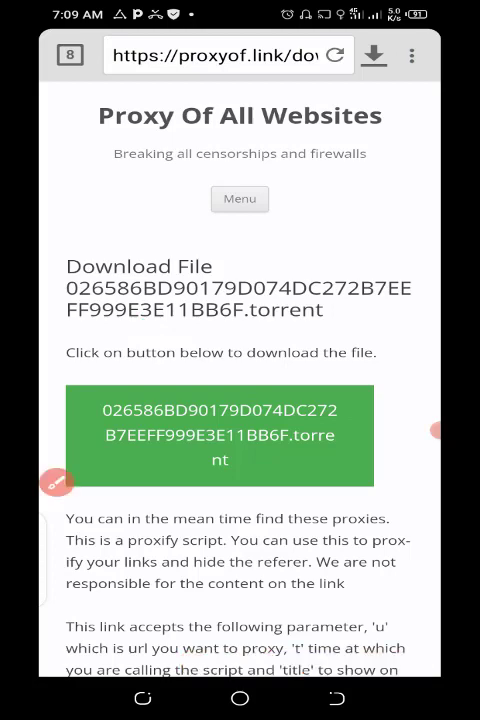
# Check the Videoder torrent's status (0 of 9.7 MB, connecting, no seeders), then return to downloads
pyautogui.click(411, 55)
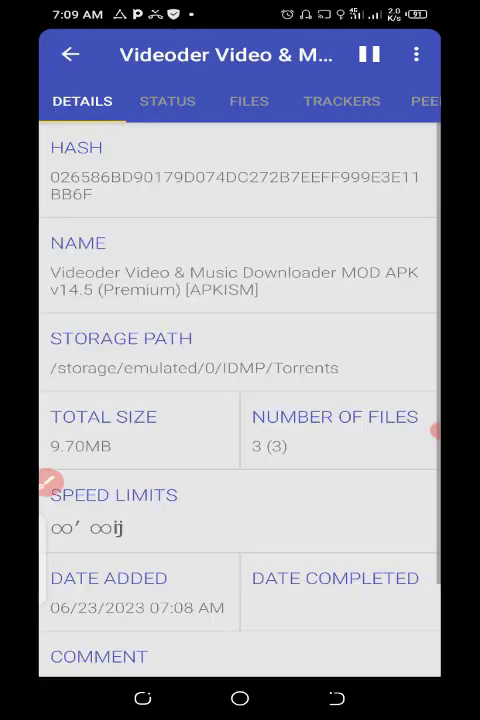
pyautogui.click(167, 100)
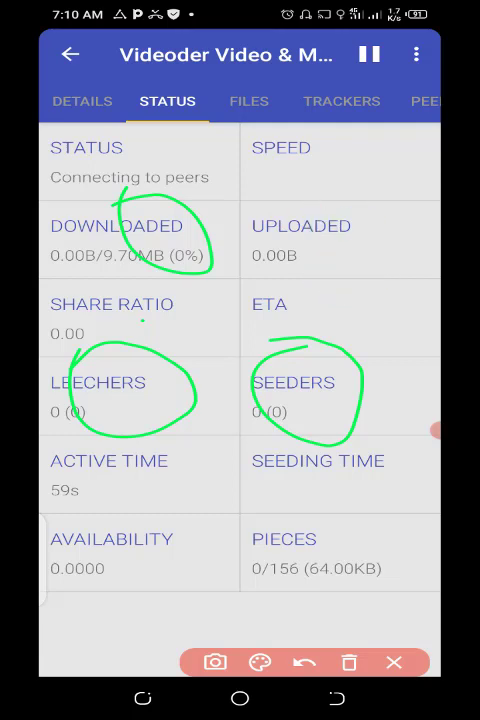
pyautogui.click(304, 662)
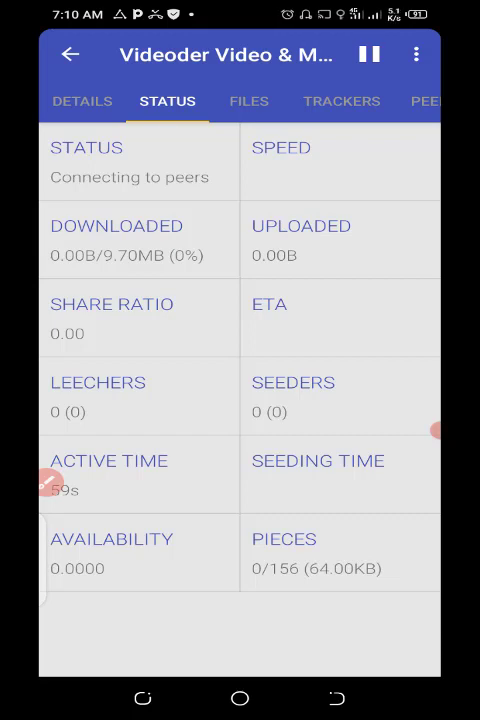
pyautogui.click(70, 54)
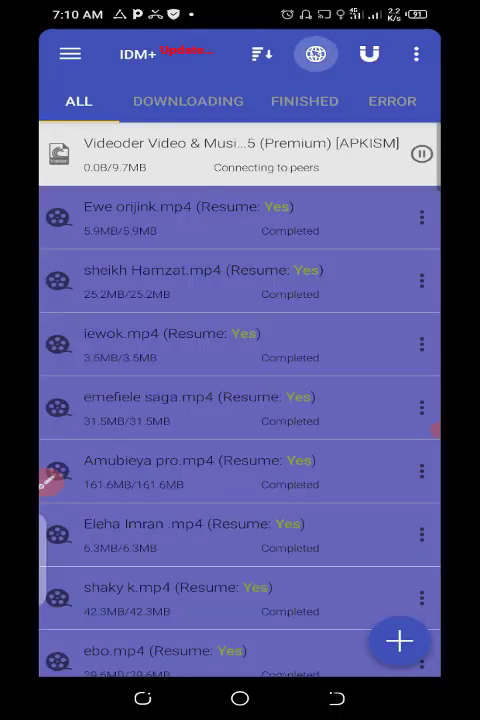
# Switch to the ExtraTorrent.cc browser tab showing the Videoder results
pyautogui.click(315, 54)
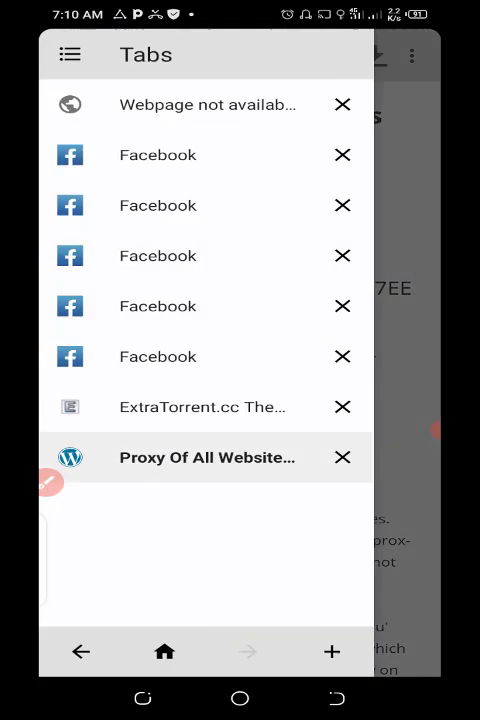
pyautogui.click(202, 407)
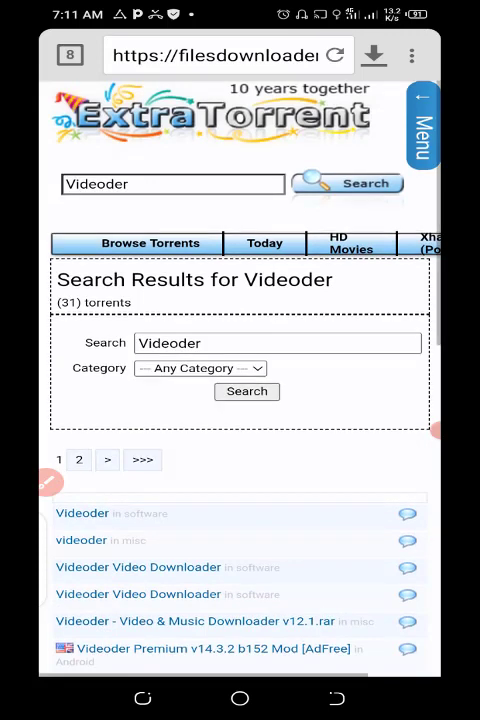
# Focus ExtraTorrent's top search box to enter a YouTube query
pyautogui.click(172, 184)
pyautogui.write('Youtrub')
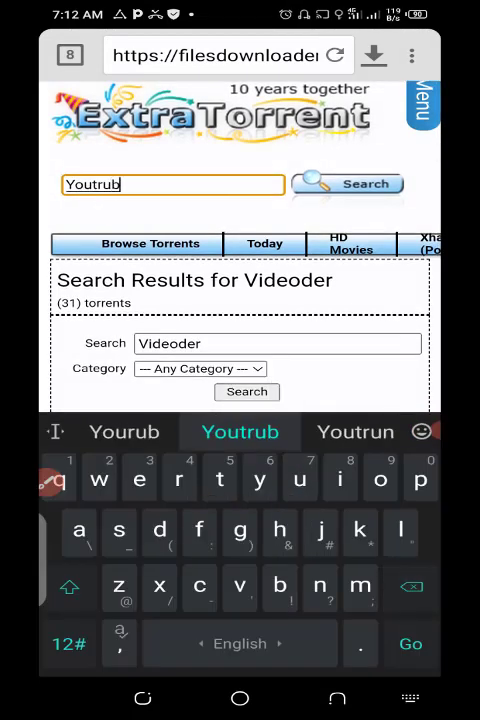
# Search torrents for YouTube, scroll the 10000 results, view Category choices, and reopen the search box
pyautogui.click(239, 432)
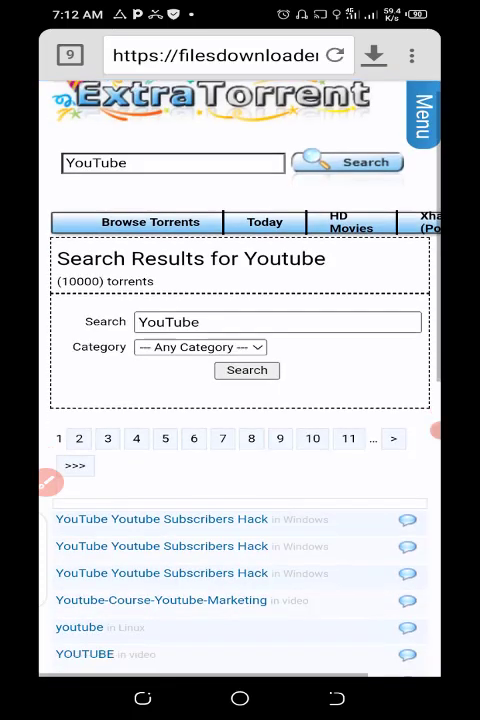
pyautogui.scroll(-3)
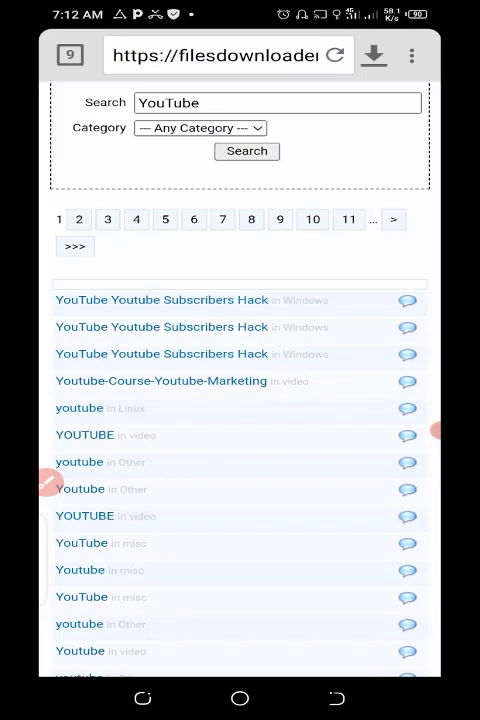
pyautogui.scroll(-3)
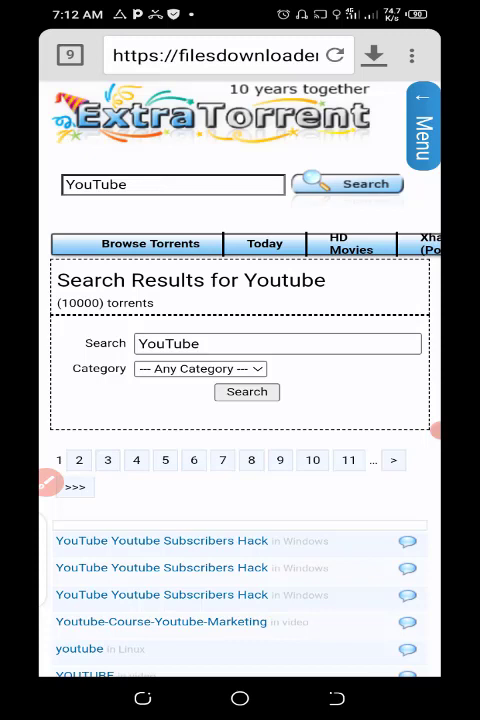
pyautogui.click(199, 368)
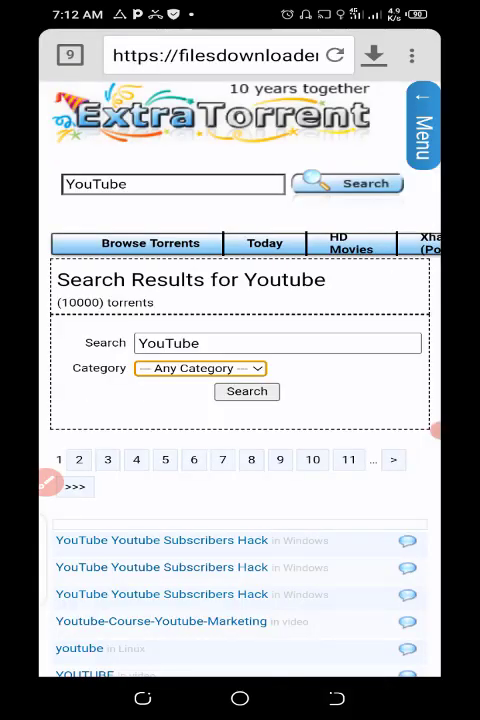
pyautogui.click(172, 184)
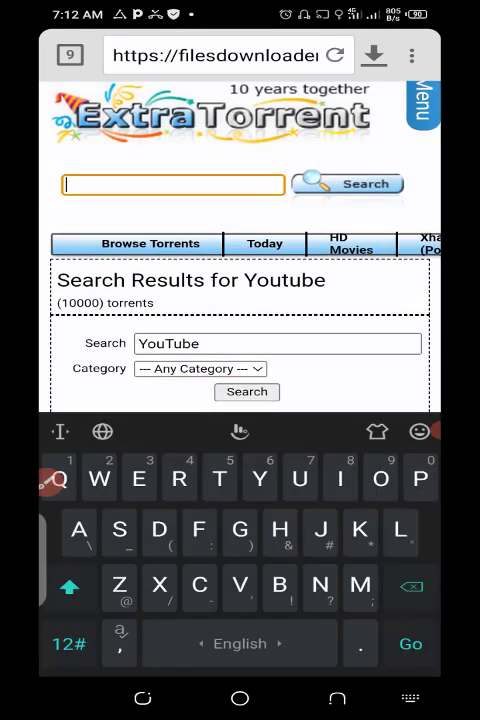
# Run the search, scroll the 10000-torrent listing to page 2, and refocus the search box
pyautogui.write('Ude')
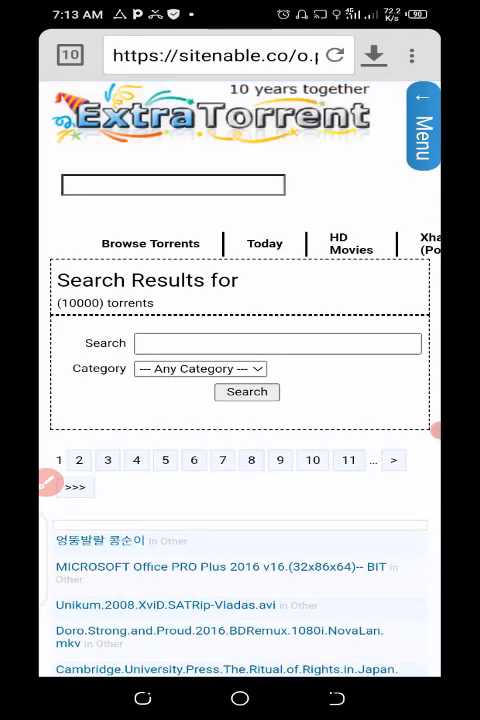
pyautogui.scroll(-3)
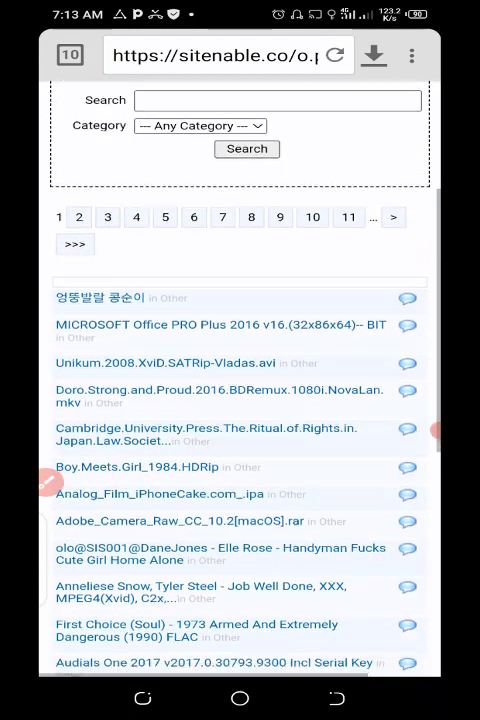
pyautogui.scroll(-3)
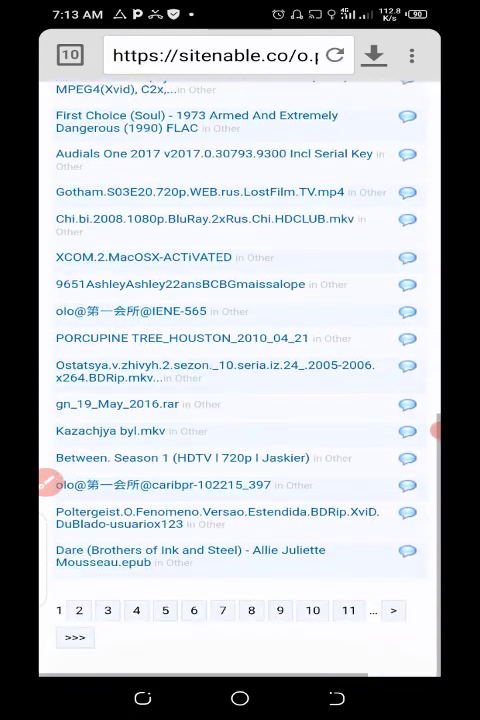
pyautogui.click(79, 610)
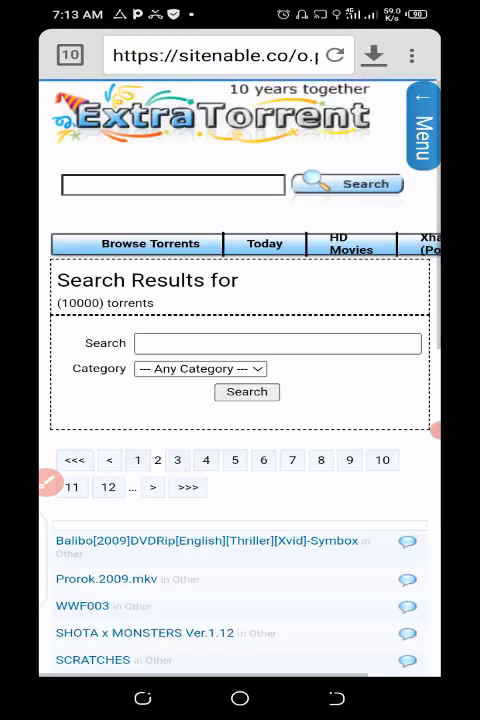
pyautogui.click(172, 184)
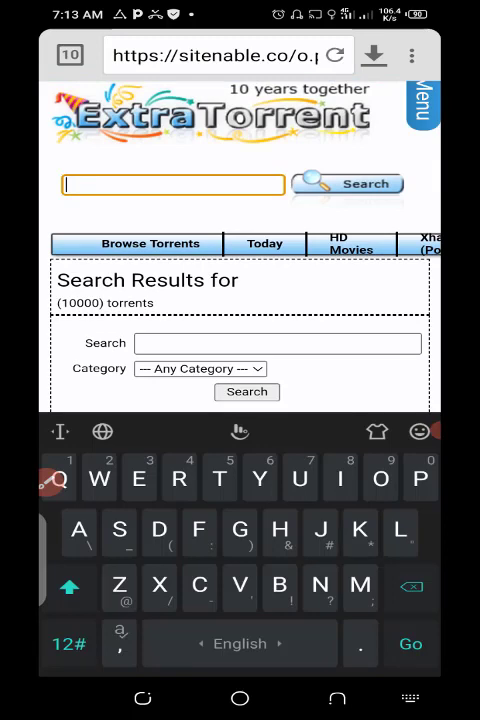
# Search 'Graphic design', scroll the 7628 results, and open Introduction to Graphic Design
pyautogui.write('Grapg')
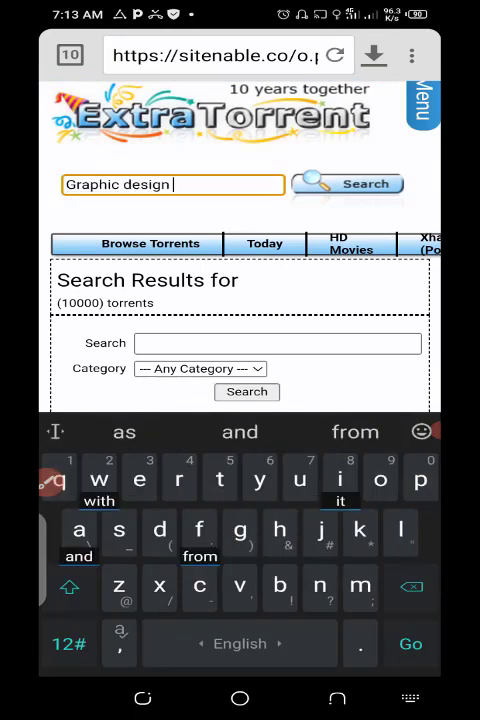
pyautogui.click(347, 183)
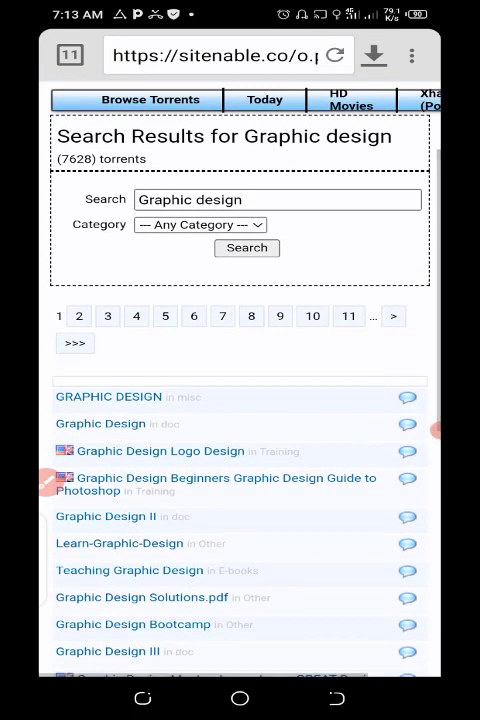
pyautogui.scroll(-3)
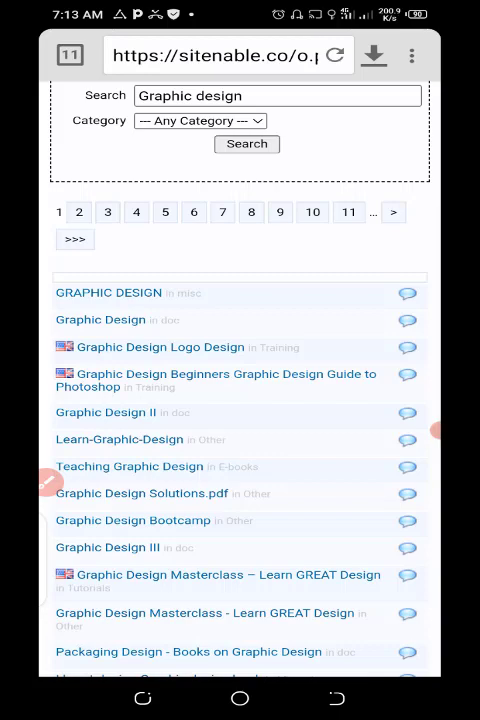
pyautogui.scroll(-3)
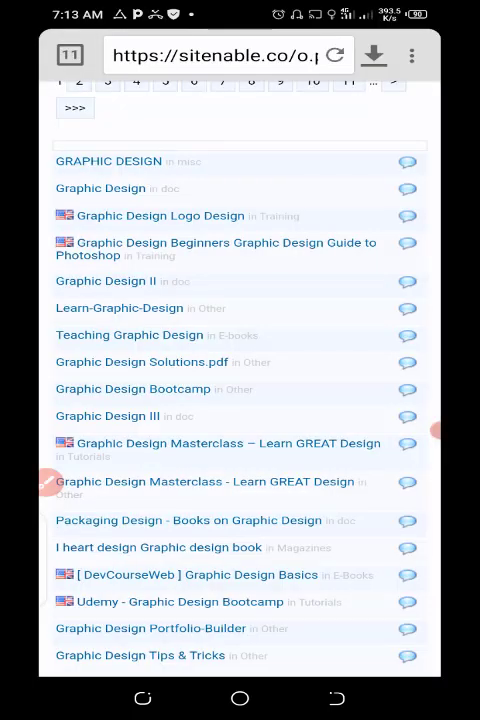
pyautogui.scroll(-3)
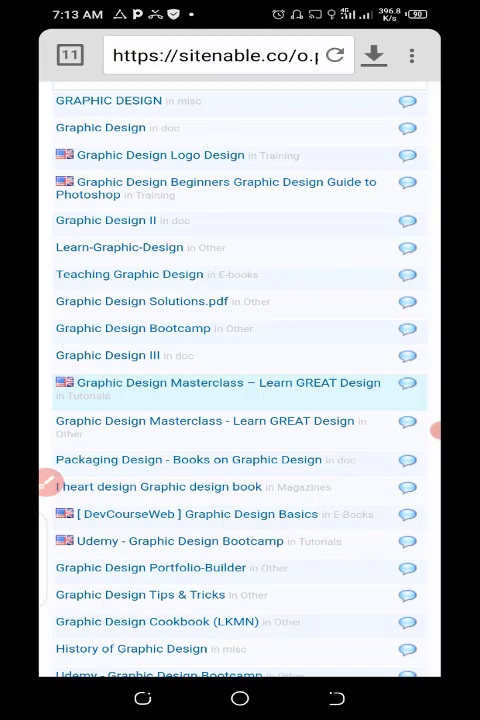
pyautogui.scroll(-3)
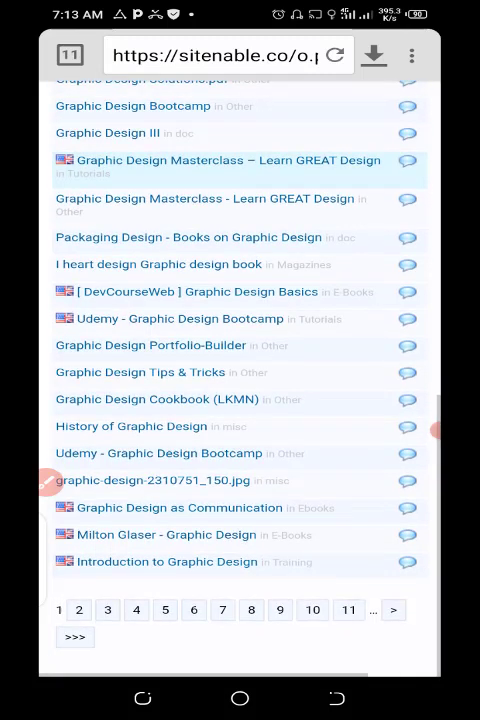
pyautogui.click(167, 561)
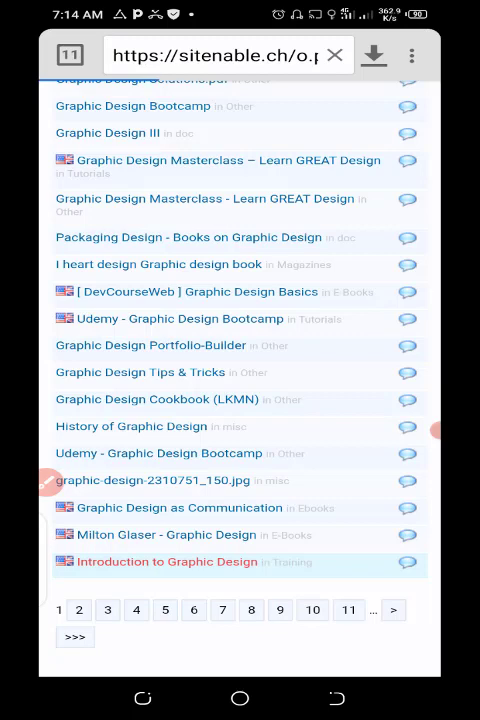
# Load the Introduction to Graphic Design page and scroll through its description to Related Torrents
pyautogui.click(167, 561)
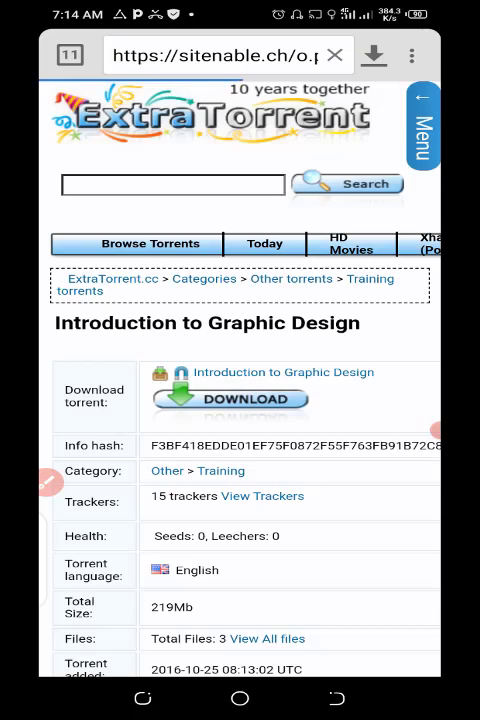
pyautogui.scroll(-3)
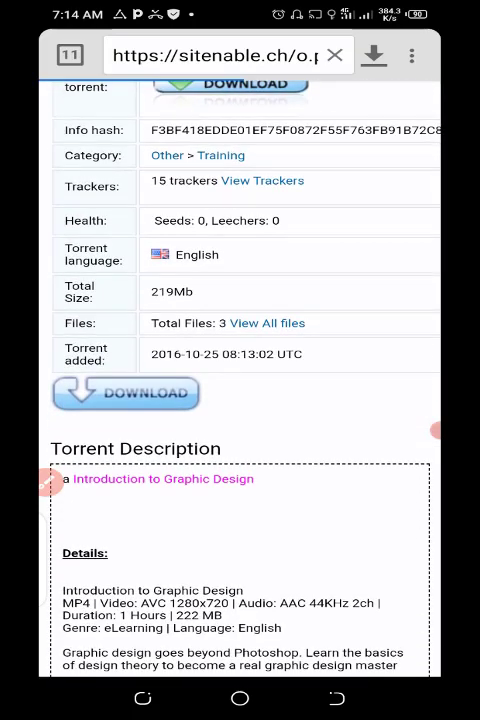
pyautogui.scroll(-3)
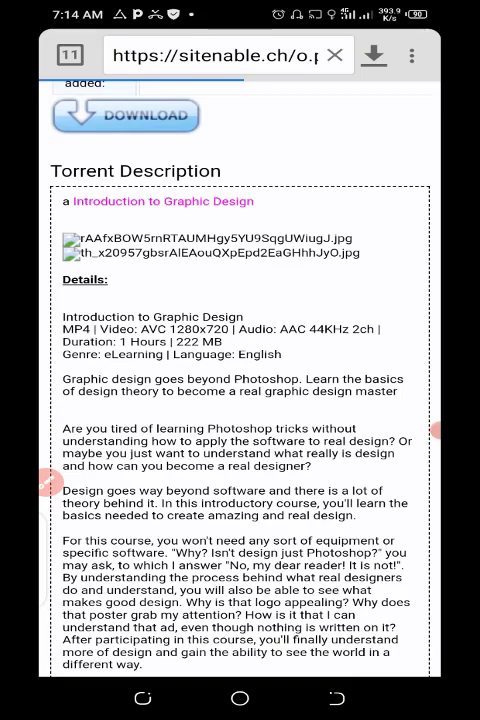
pyautogui.scroll(-3)
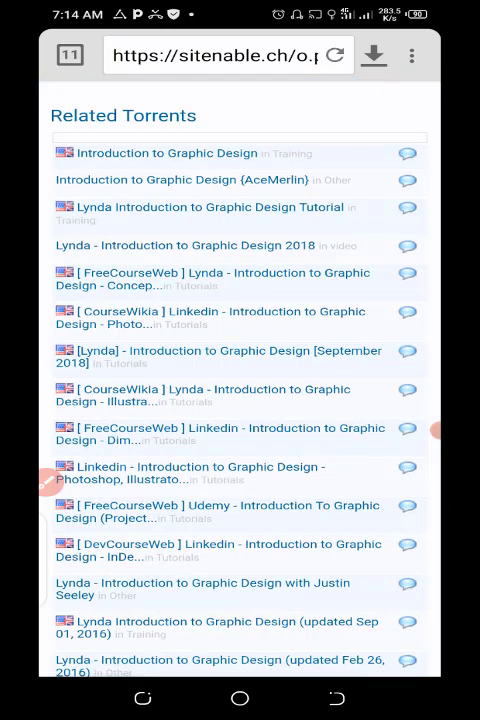
pyautogui.scroll(-3)
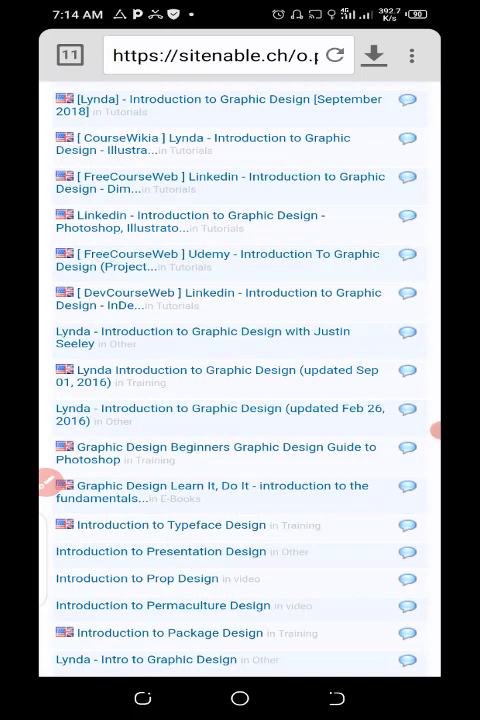
pyautogui.scroll(-3)
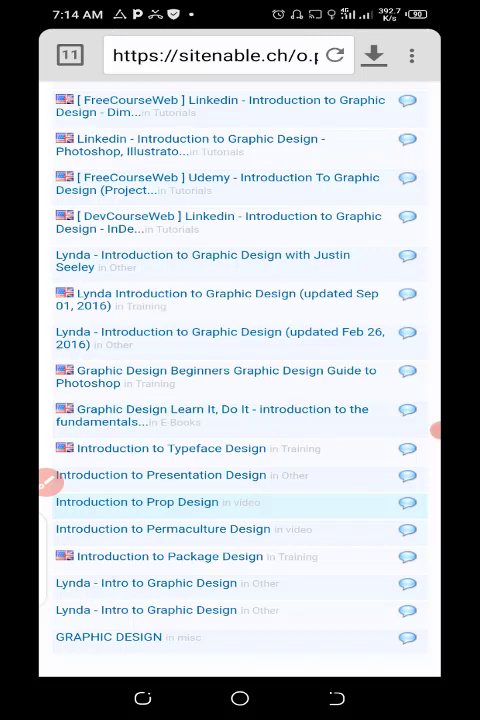